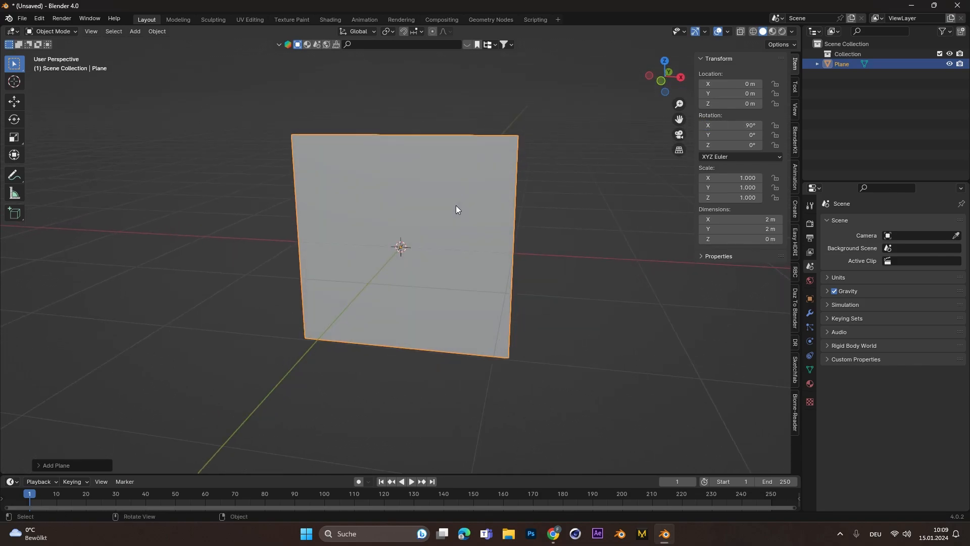
- Subdivide the plane's mesh with 30 cuts and view it from the front
right_click(456, 209)
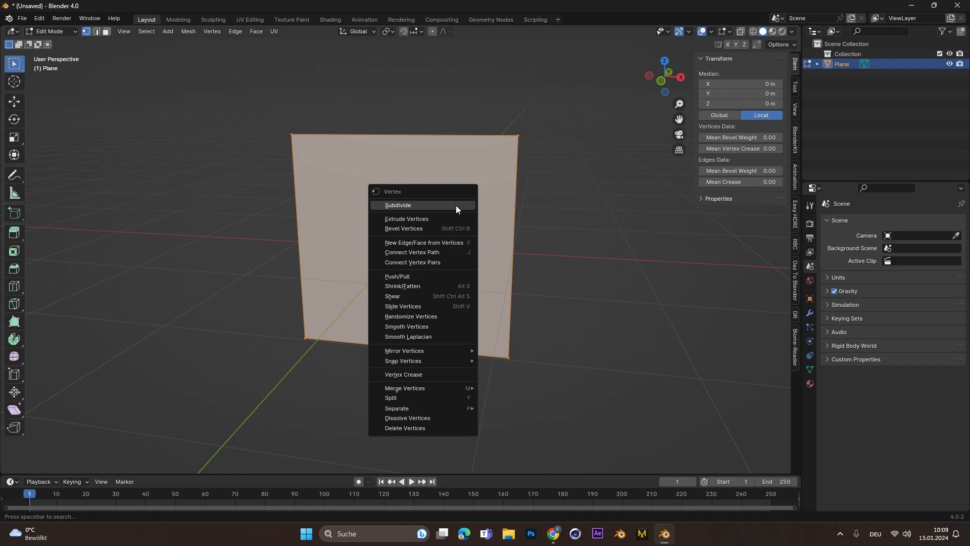
click(397, 205)
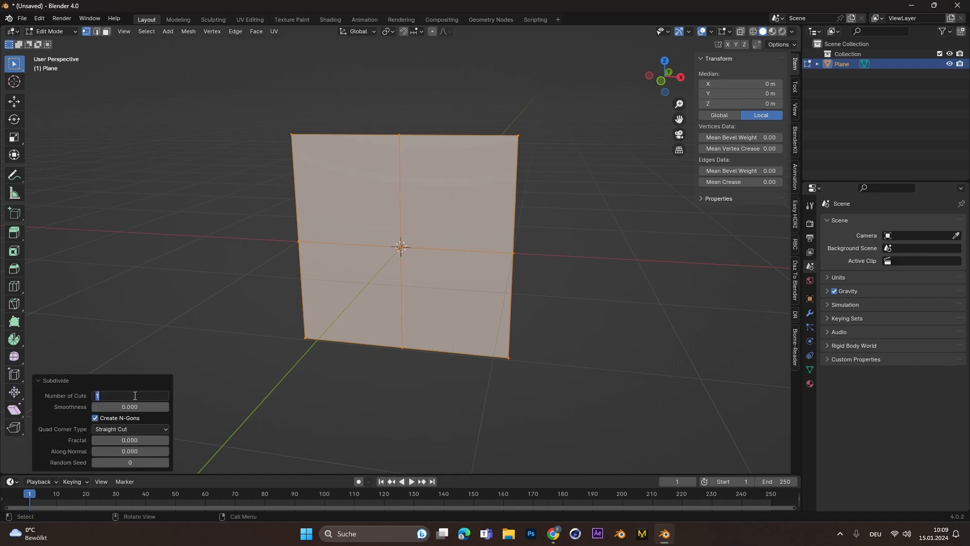
text(30)
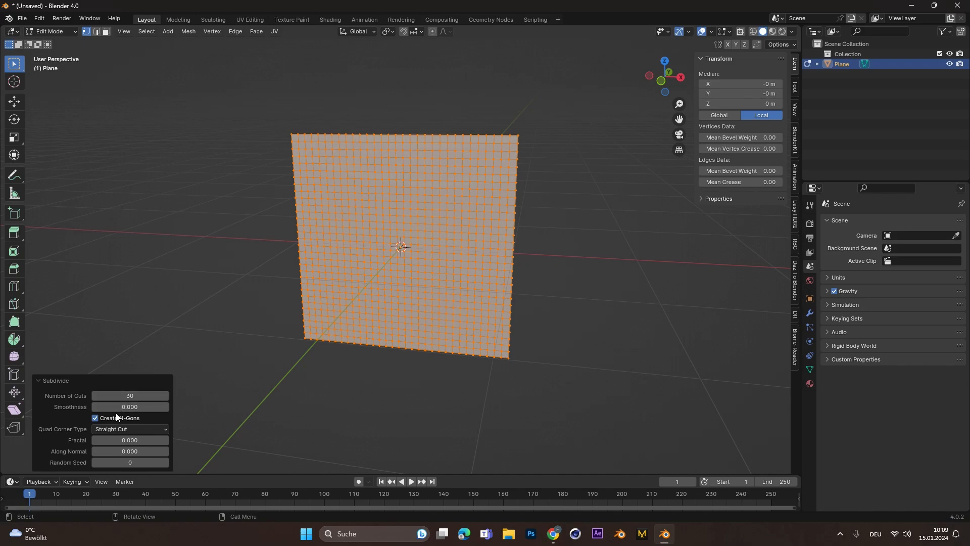
key(KP_1)
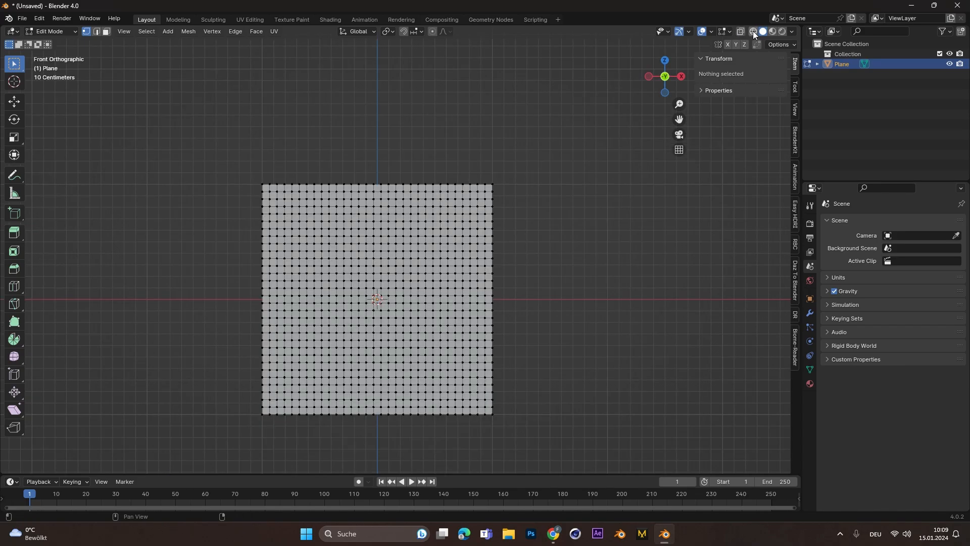
- With X-ray on, box-select the top vertex row and add a vertex group named PinGroup
click(753, 31)
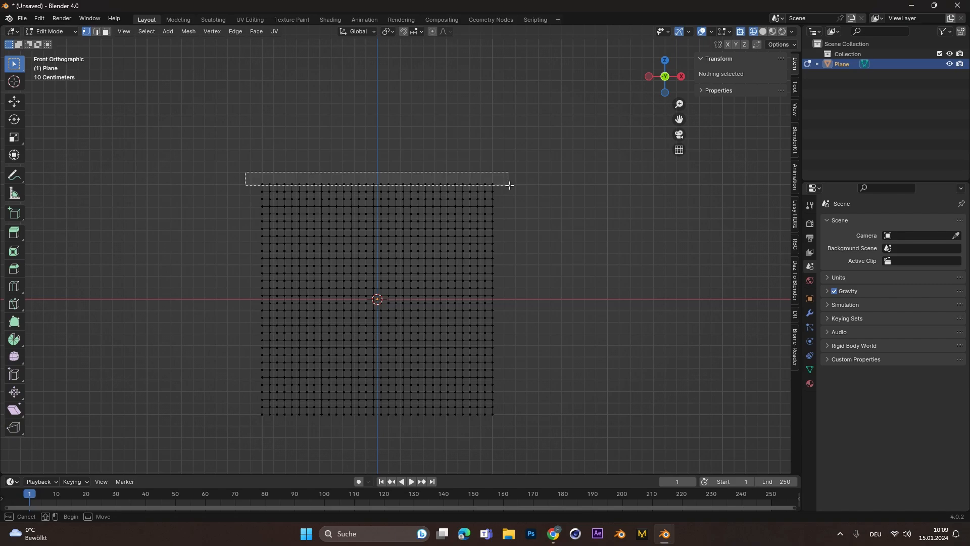
drag(246, 179, 508, 185)
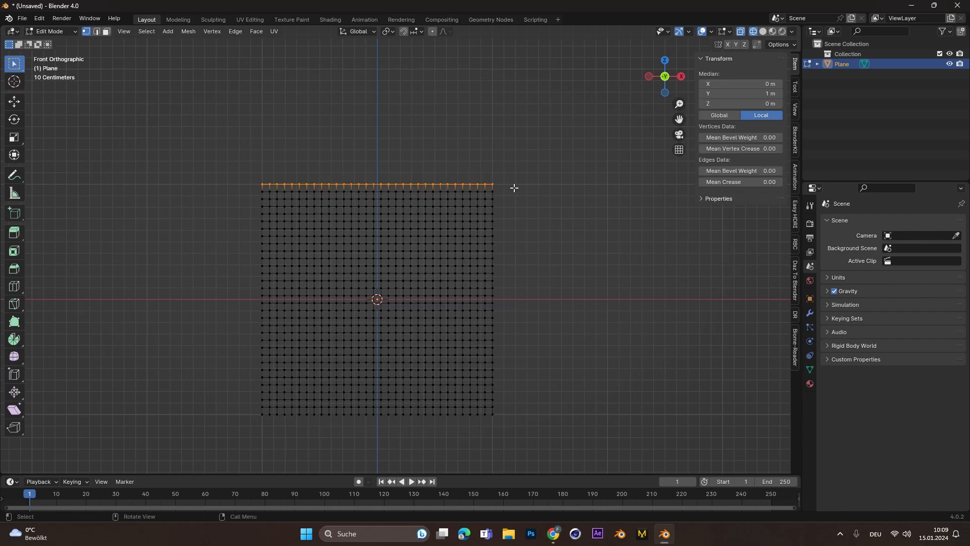
mouse_move(393, 149)
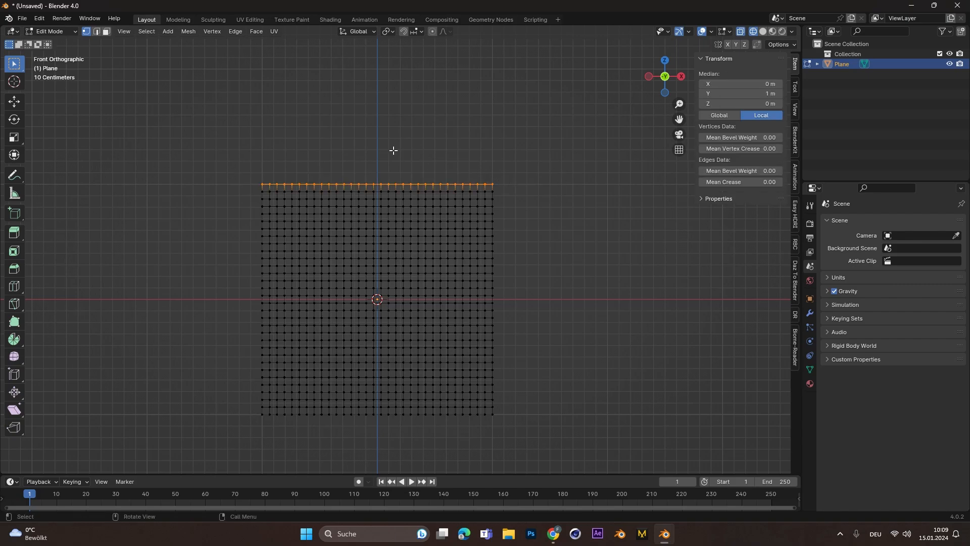
click(809, 369)
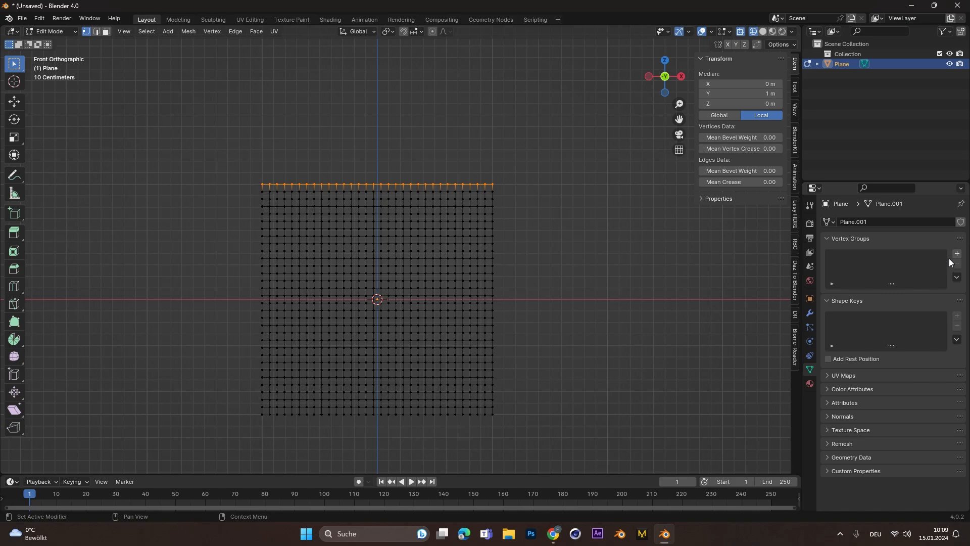
click(956, 253)
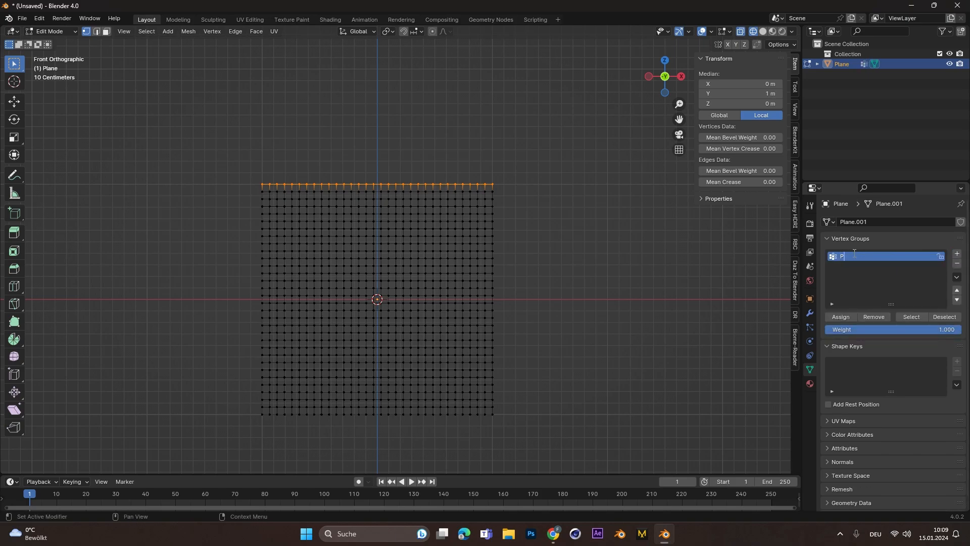
text(inGroup)
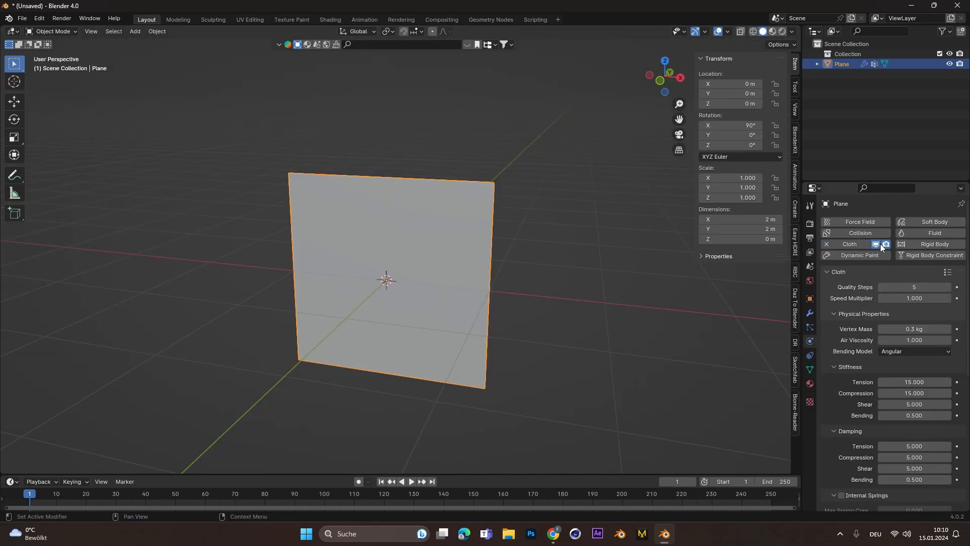
- Scroll down the Cloth physics settings to the Shape section
scroll(down, 3)
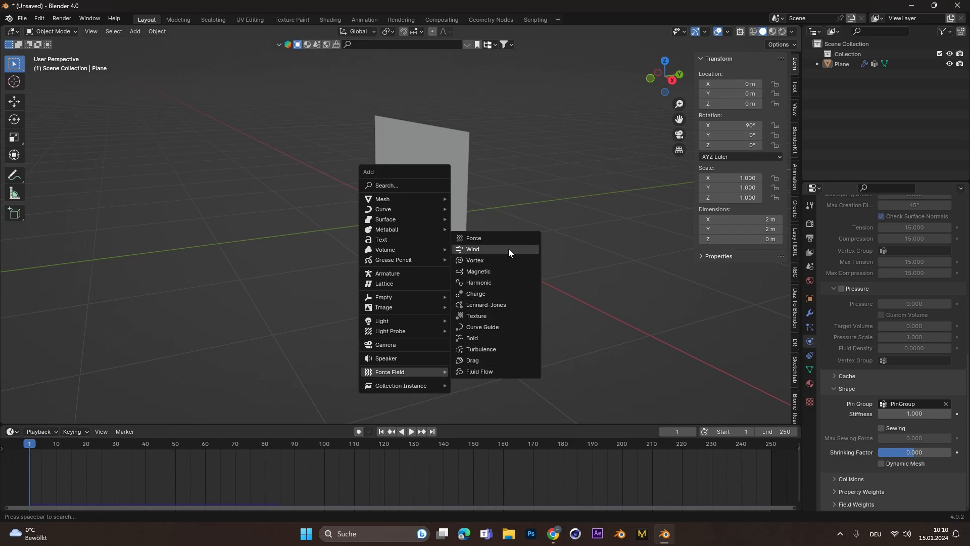
- Add a wind force field beside the cloth and play the animation to preview it
click(473, 249)
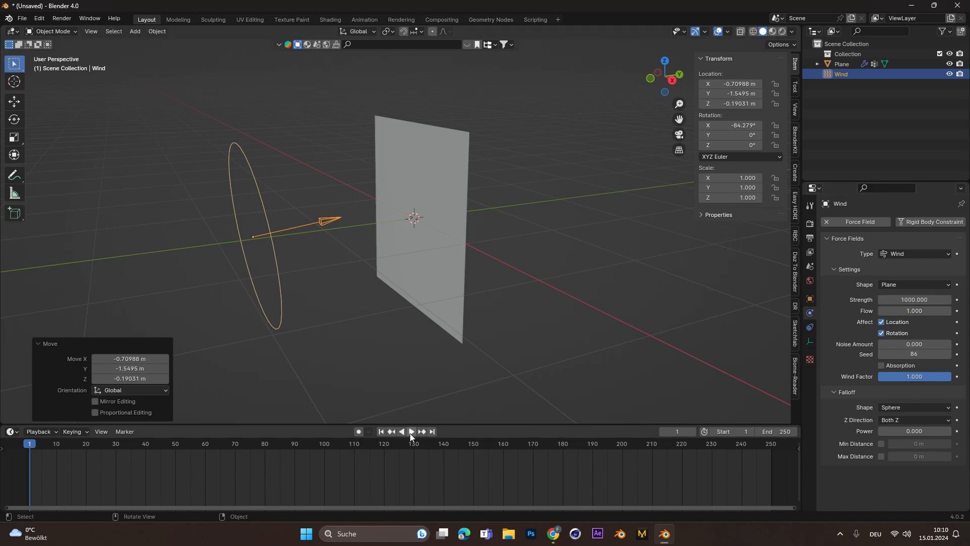
click(412, 434)
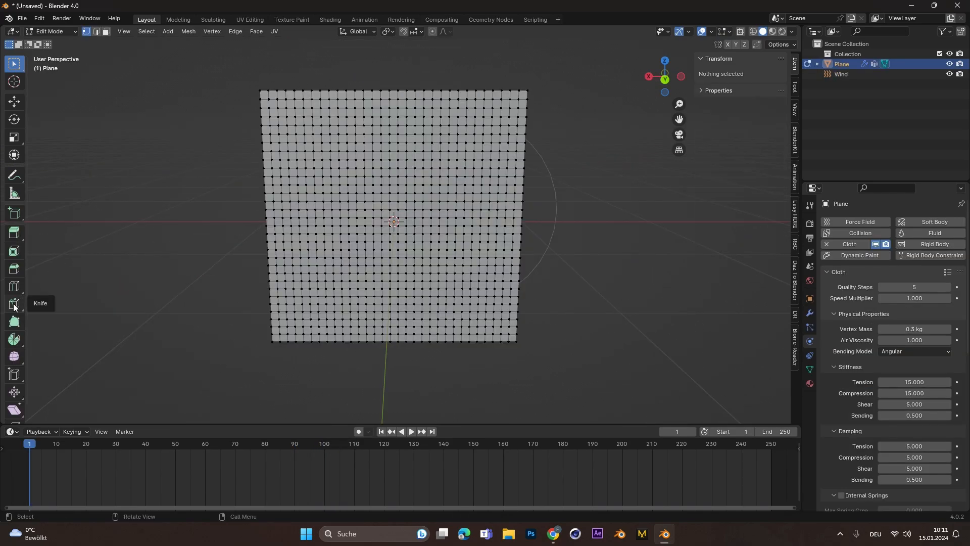
- Knife-cut a zigzag line into the plane and split the mesh along that cut
click(13, 304)
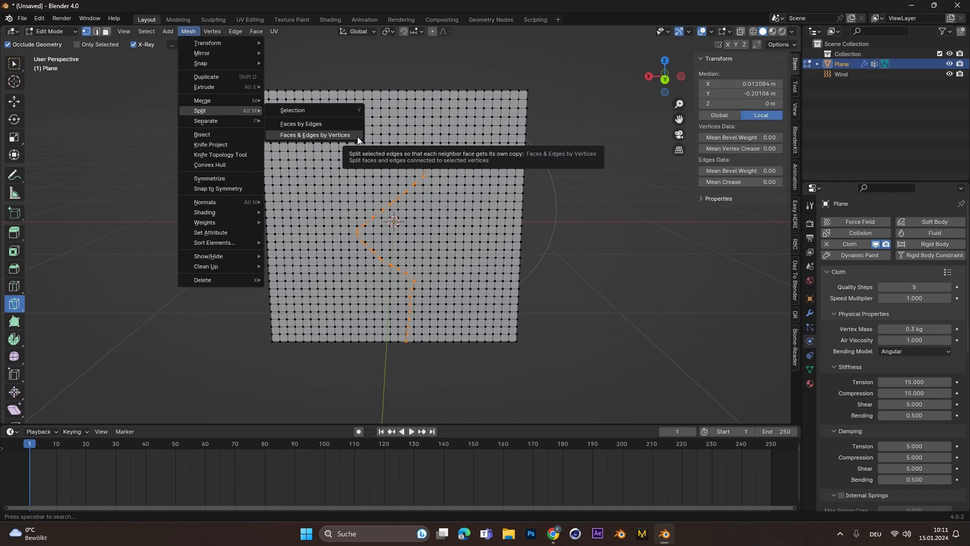
mouse_move(293, 138)
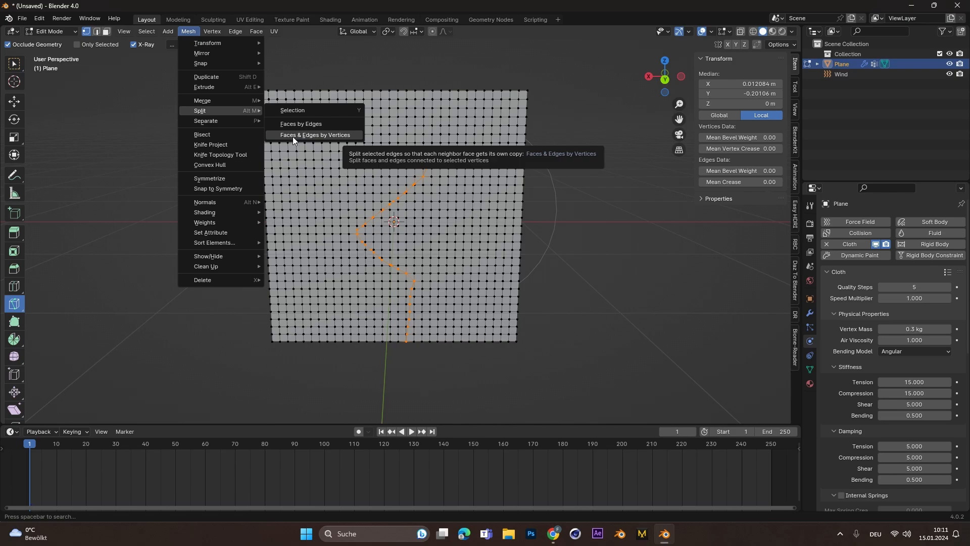
click(412, 431)
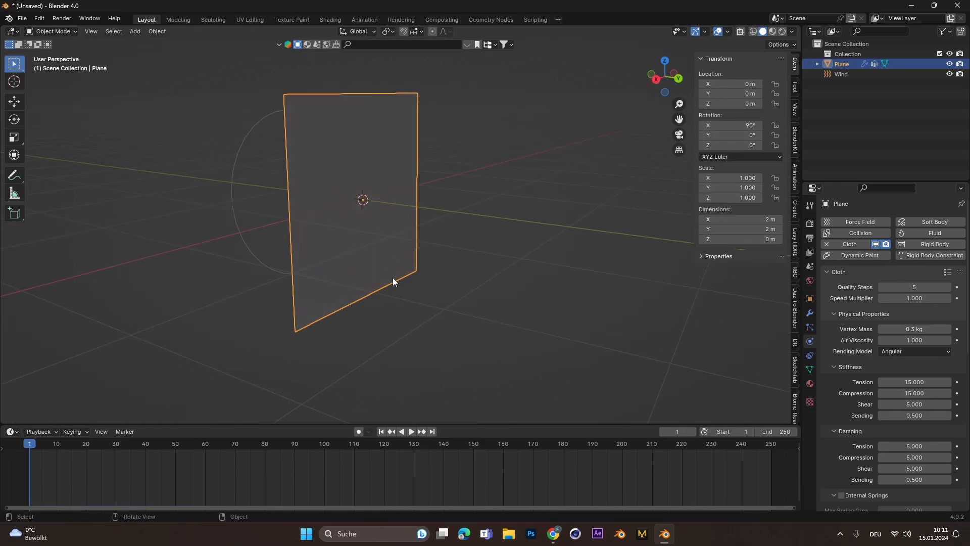
- Add a UV sphere as the collider and play the simulation to watch the cloth tear
click(134, 32)
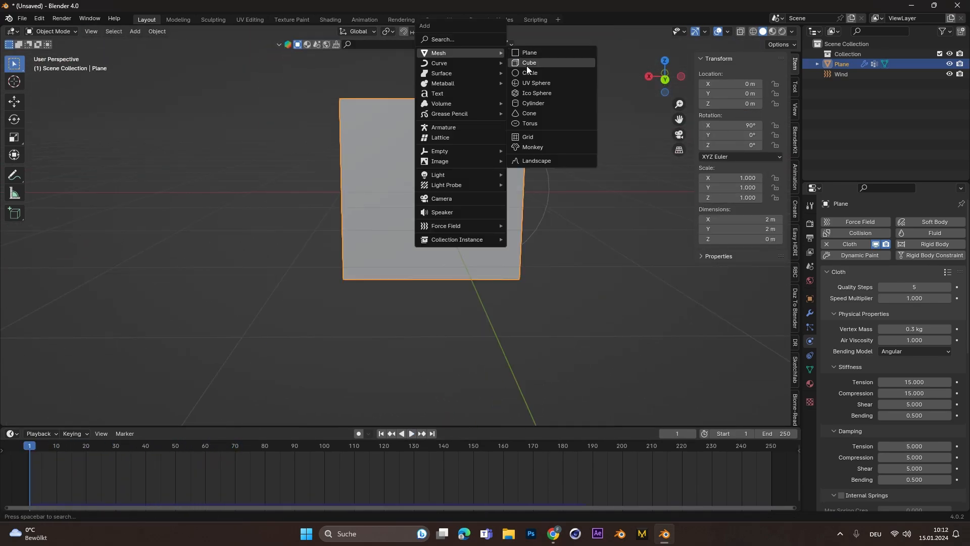
click(536, 84)
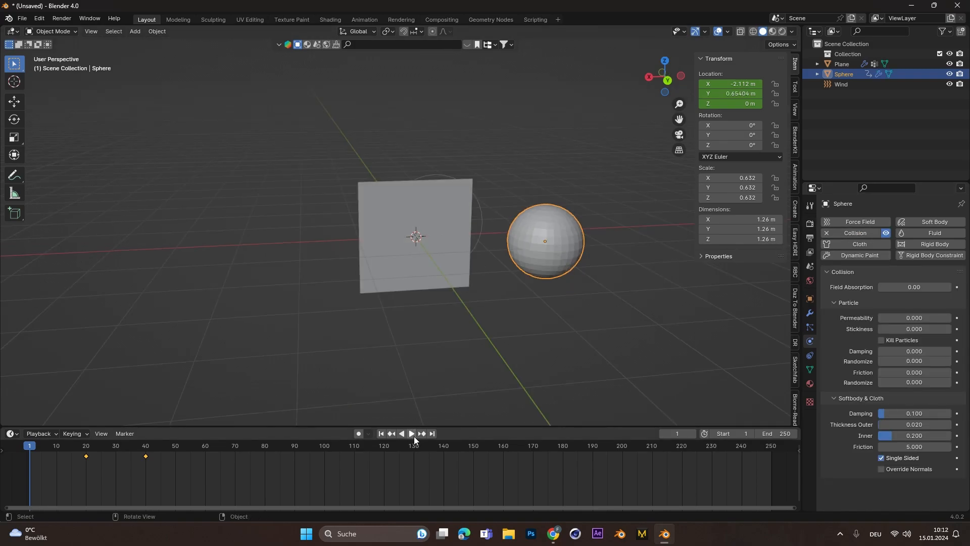
click(410, 434)
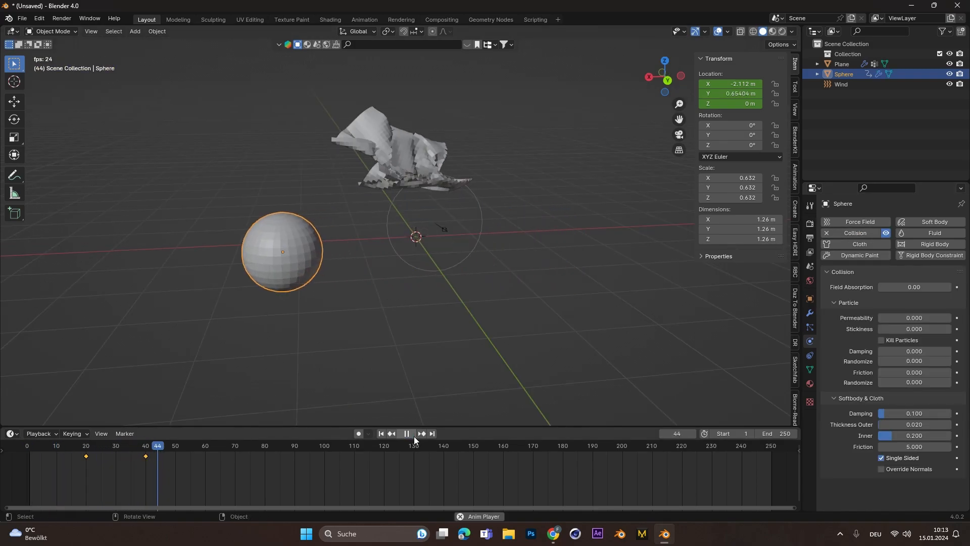